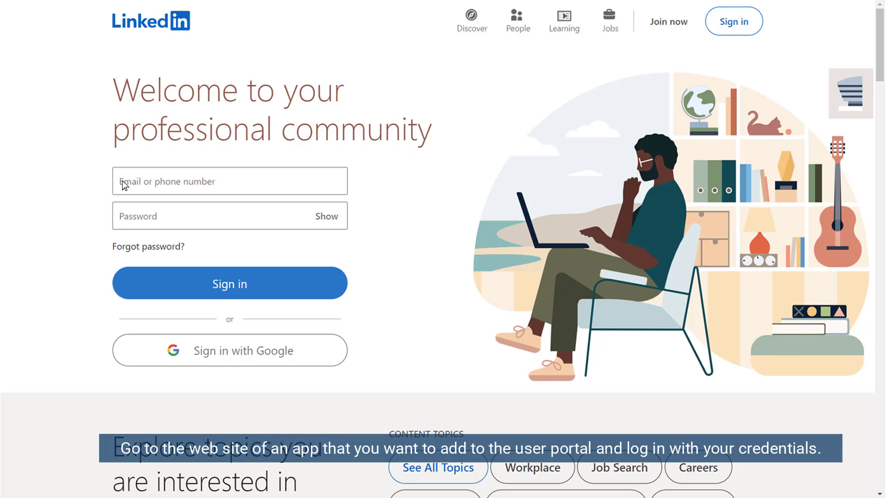
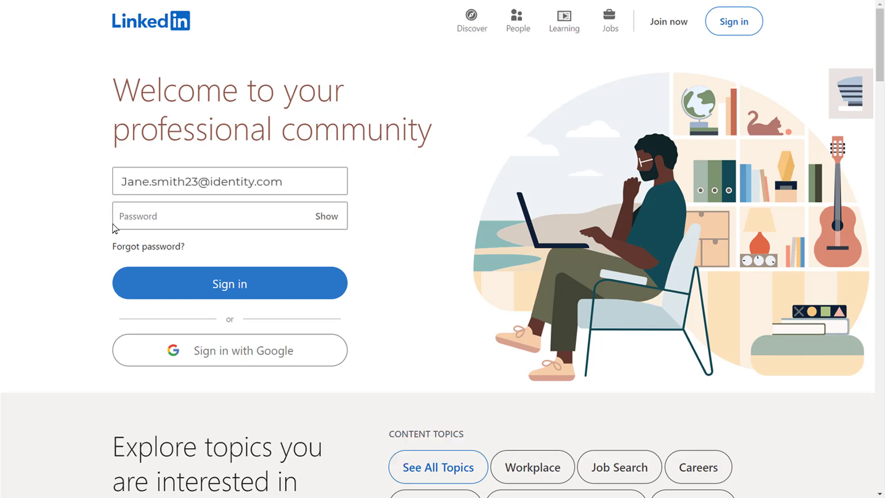
left_click(230, 283)
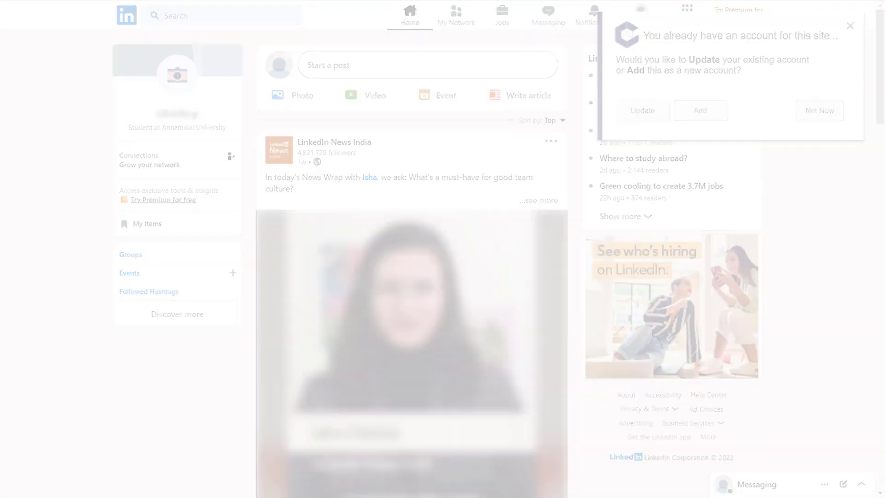
Save the LinkedIn login as a new account via Add in the extension prompt
left_click(642, 111)
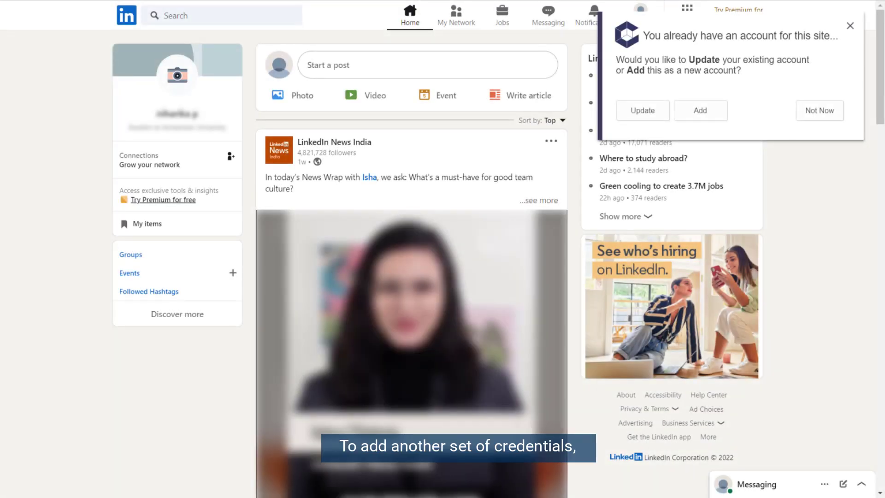
left_click(701, 111)
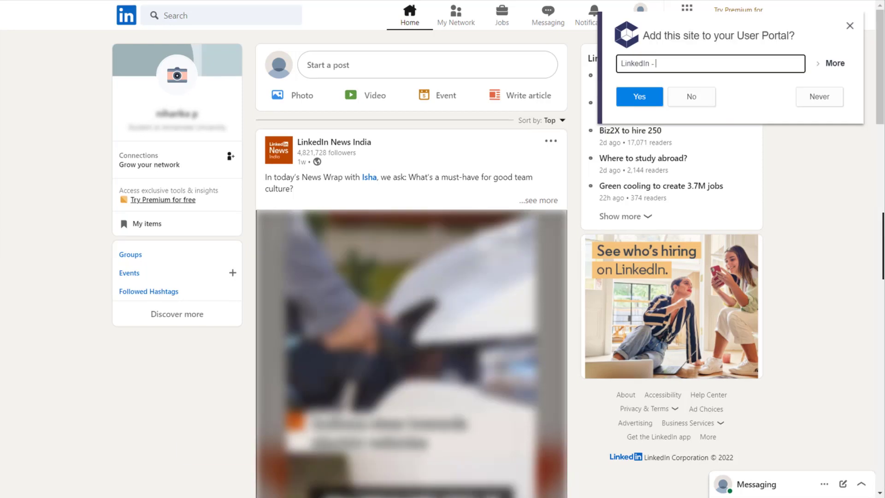
Add the site to the User Portal as 'LinkedIn - Corporate Linkedin Page' with options shown
type("Corporate Linkedin Page")
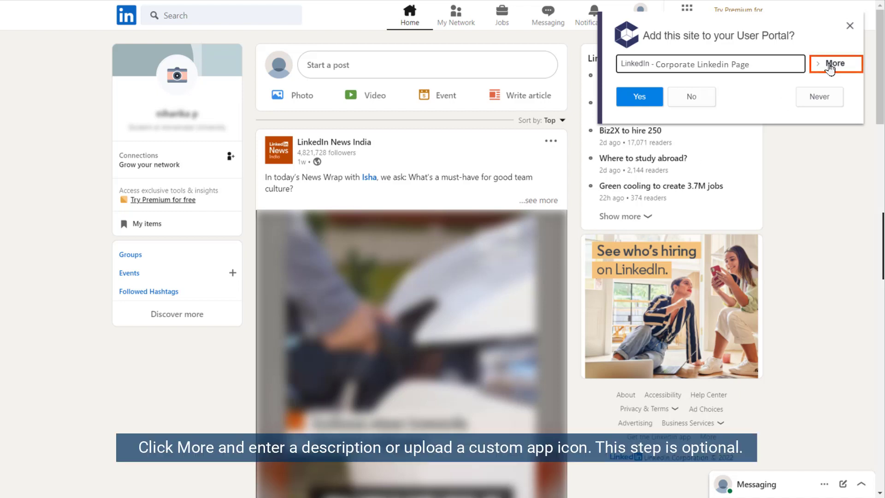
left_click(834, 64)
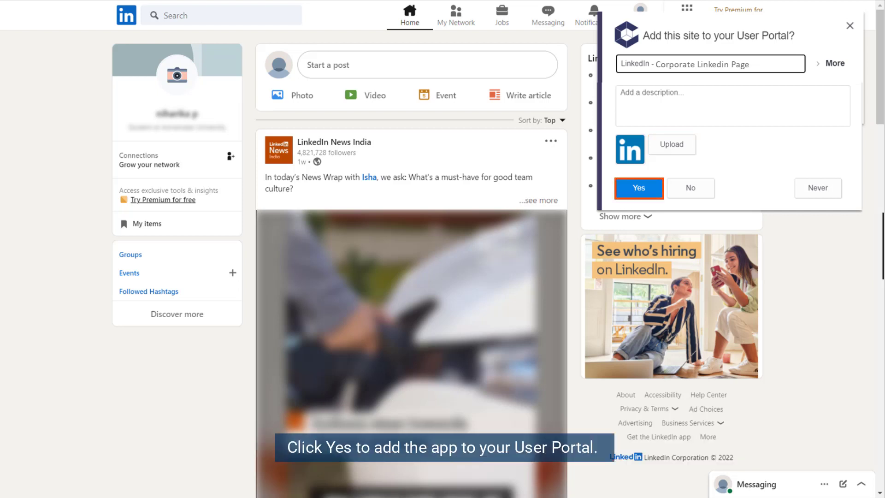
left_click(638, 188)
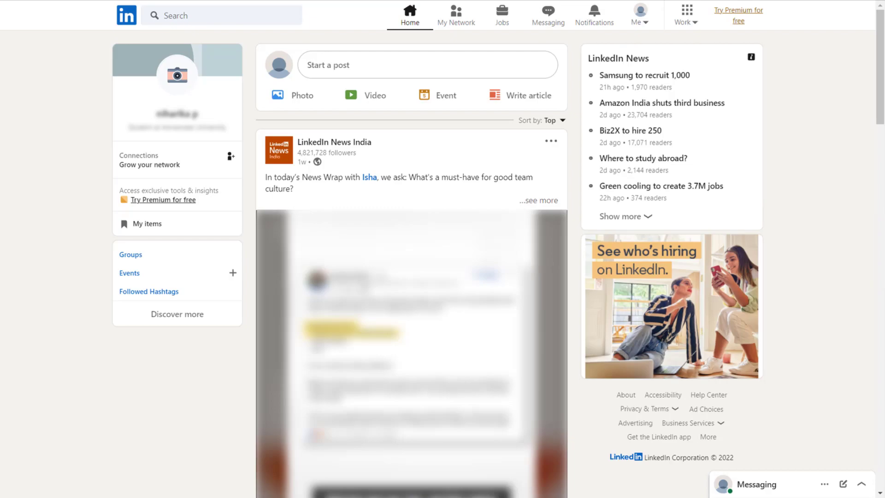